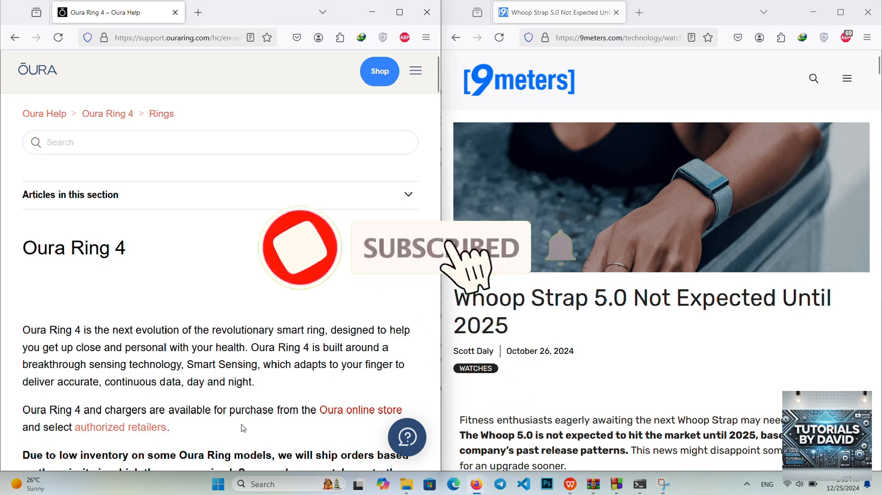
Highlight the Oura Ring 4 introduction and scroll down to the Hardware/Software section links
drag(23, 329, 186, 364)
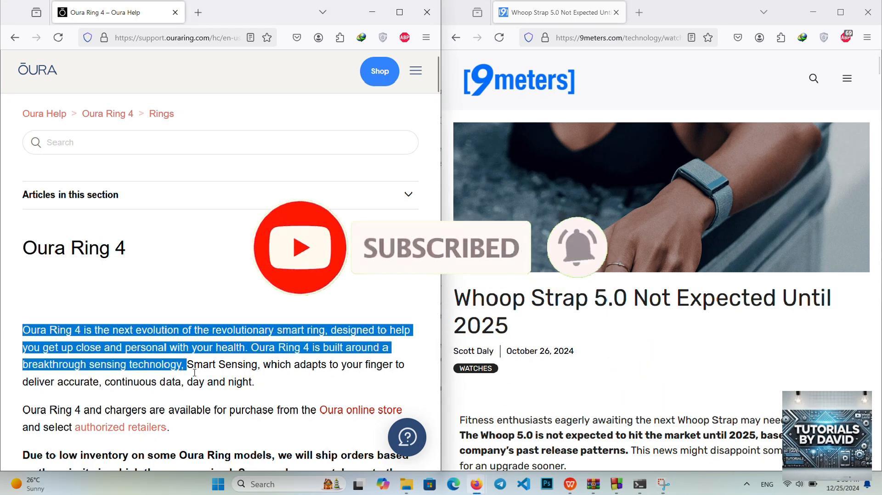
scroll(down, 3)
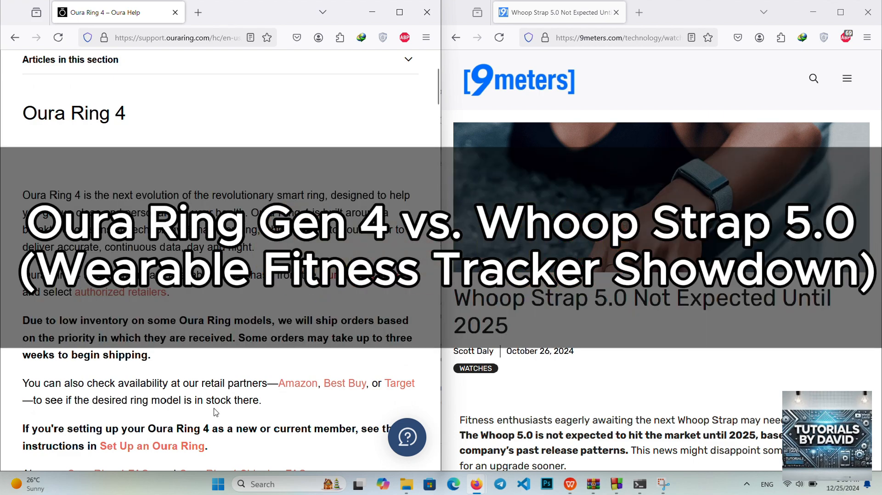
scroll(down, 3)
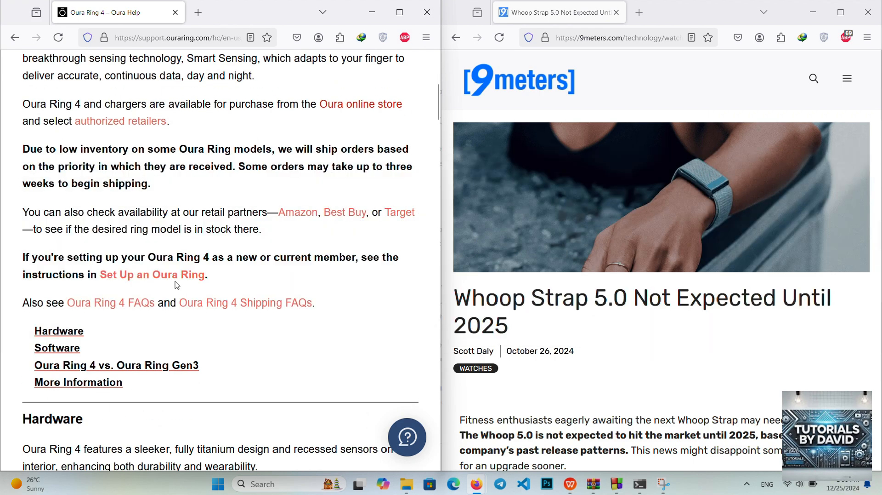
Read through Hardware, Sensors, Materials, Connectivity and Other Specifications down to Software
scroll(down, 3)
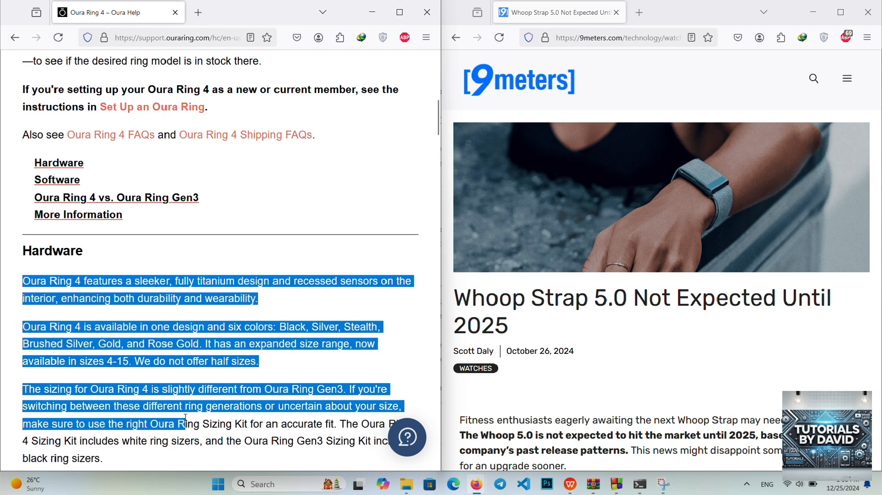
scroll(down, 3)
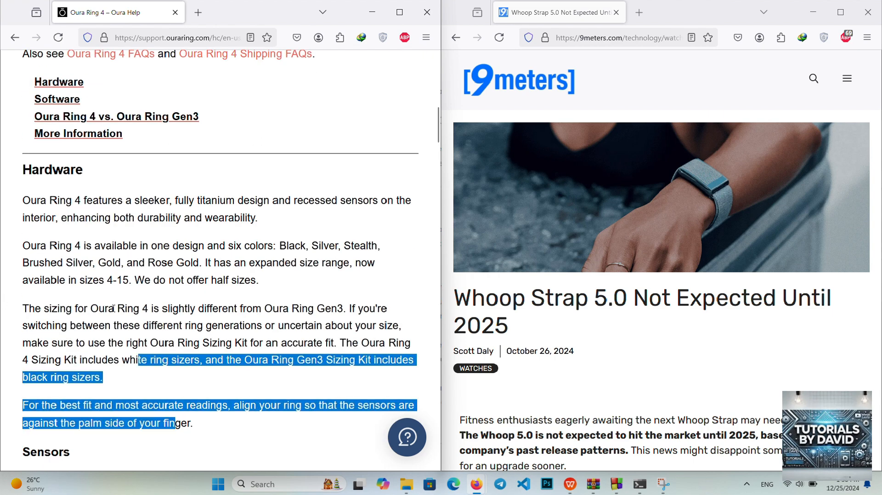
scroll(down, 3)
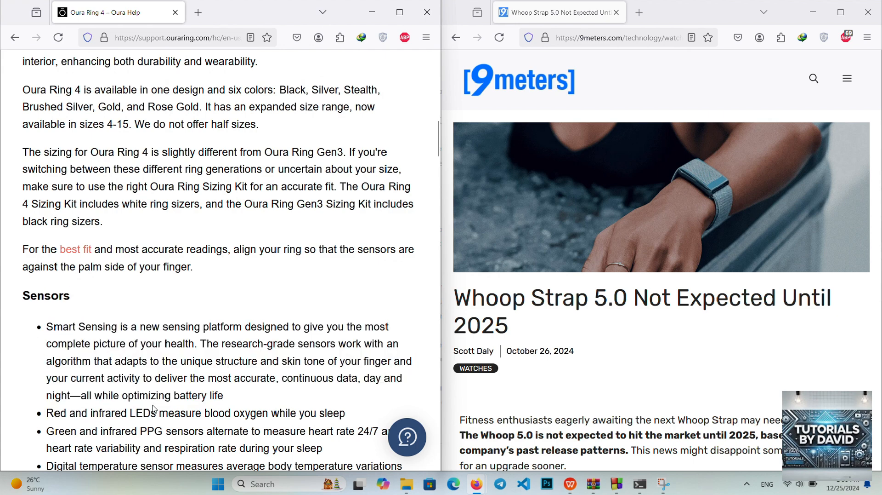
scroll(down, 3)
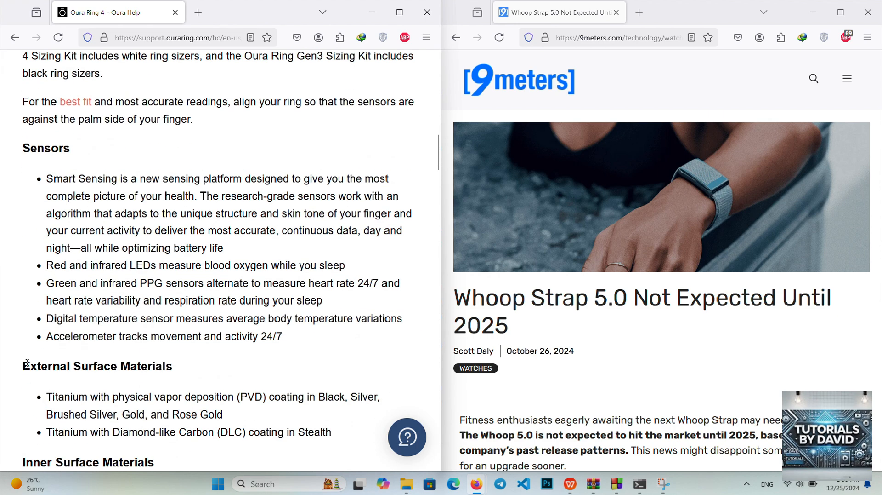
scroll(down, 3)
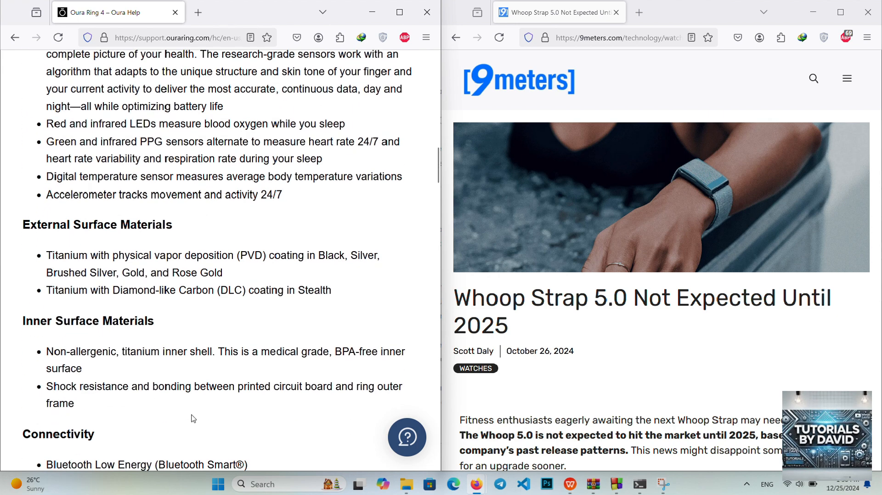
double_click(61, 320)
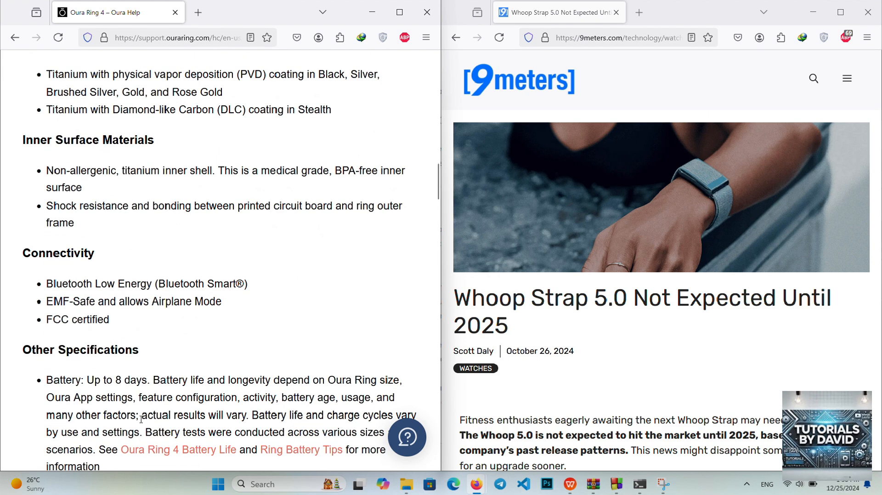
scroll(down, 3)
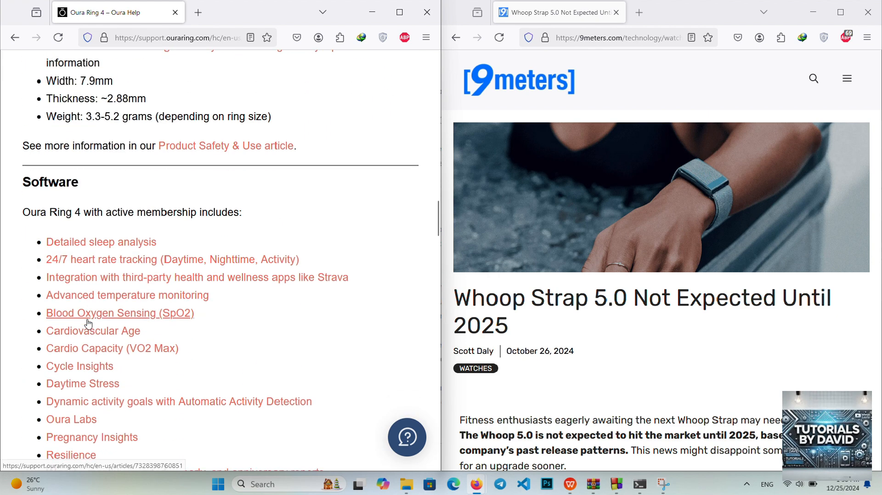
Scroll into the Oura Ring 4 vs. Generation 3 comparison table down to the Sensors row
scroll(down, 3)
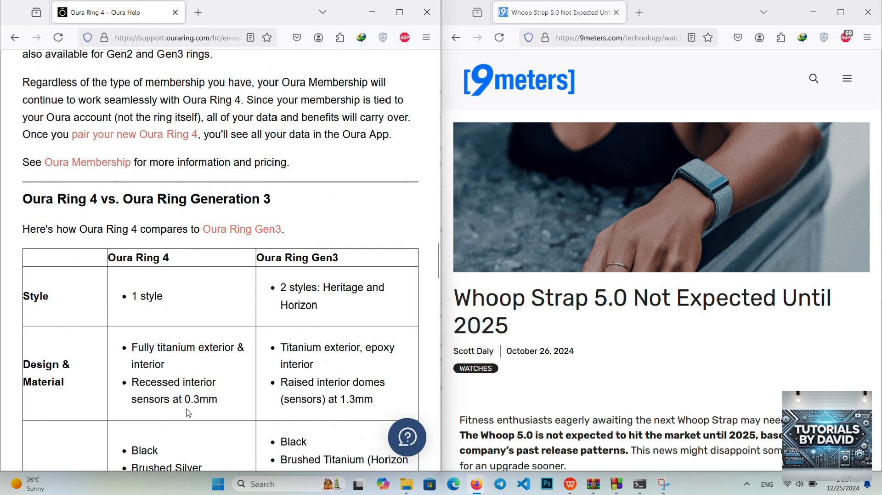
scroll(down, 3)
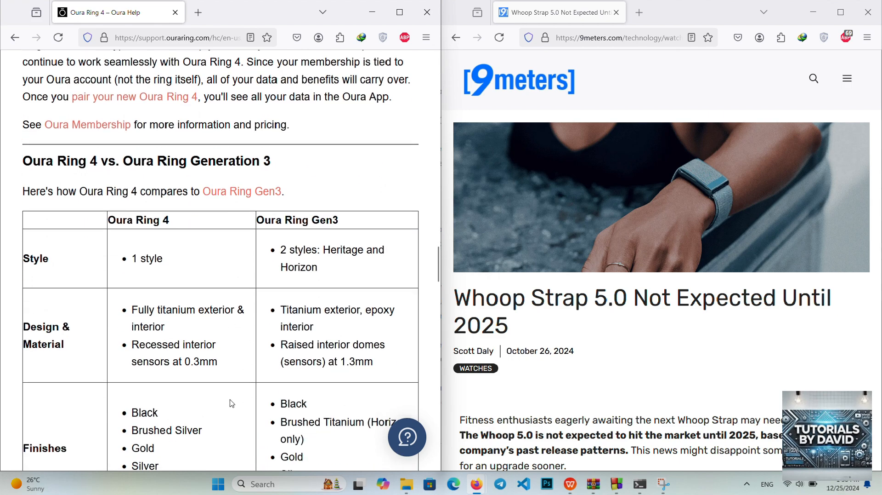
scroll(down, 3)
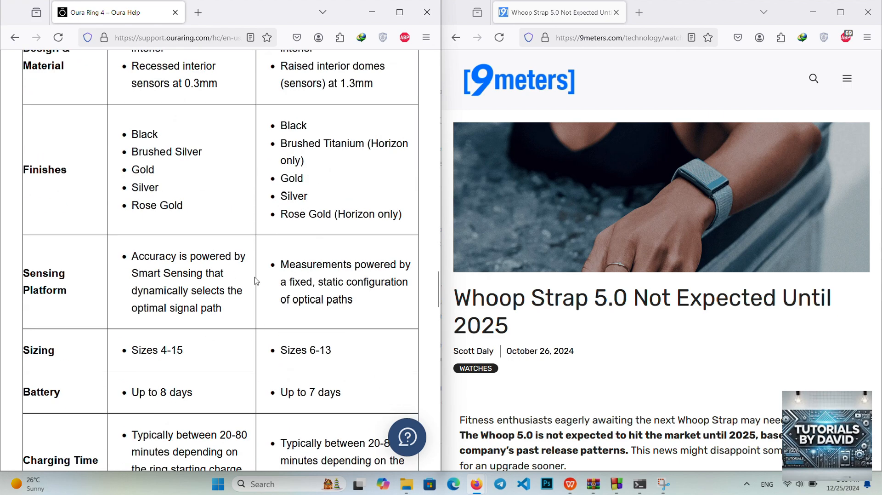
scroll(down, 3)
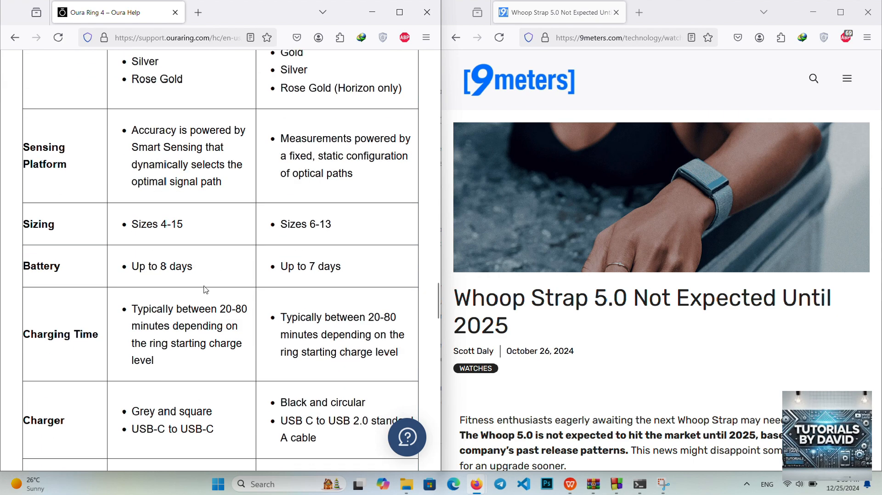
scroll(down, 3)
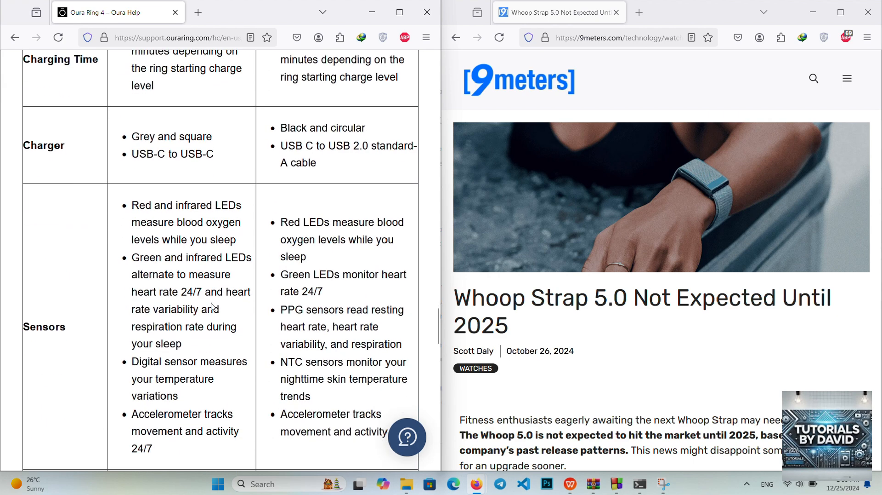
scroll(down, 3)
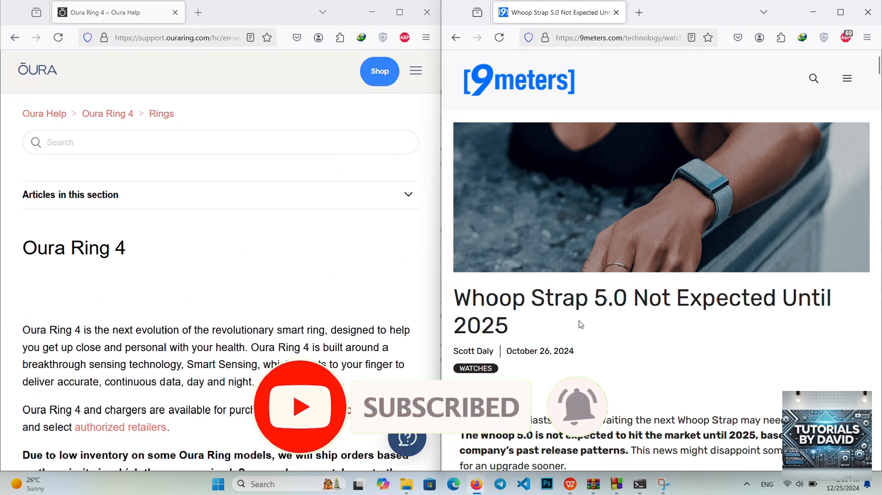
Scroll the right-hand Whoop Strap 5.0 article past its intro to the Why The Wait? heading
scroll(down, 3)
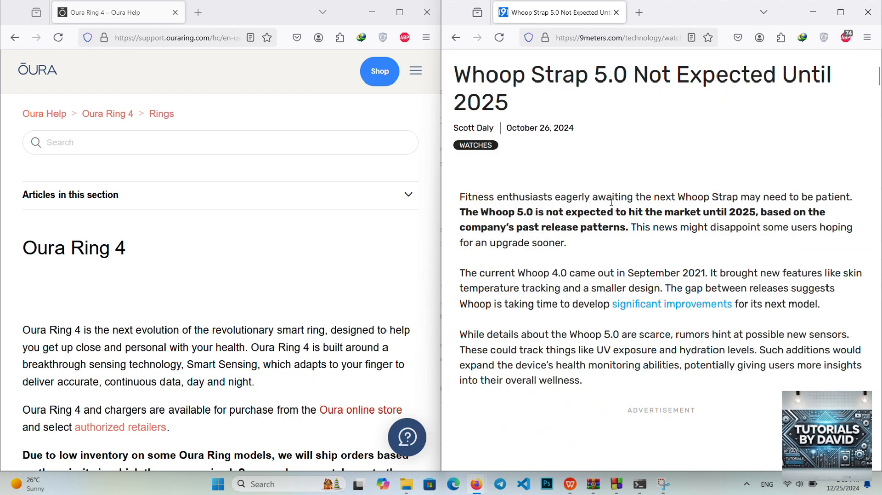
scroll(down, 3)
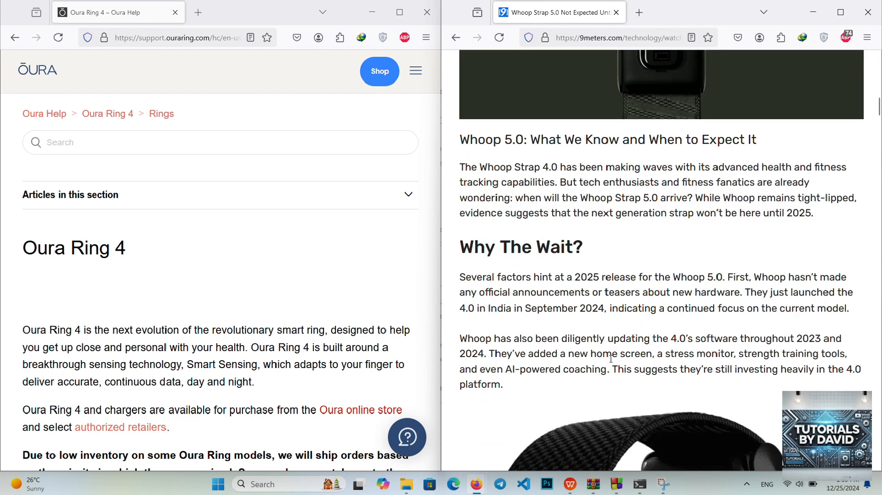
Select the Why The Wait? heading and scroll on into the section text
double_click(466, 246)
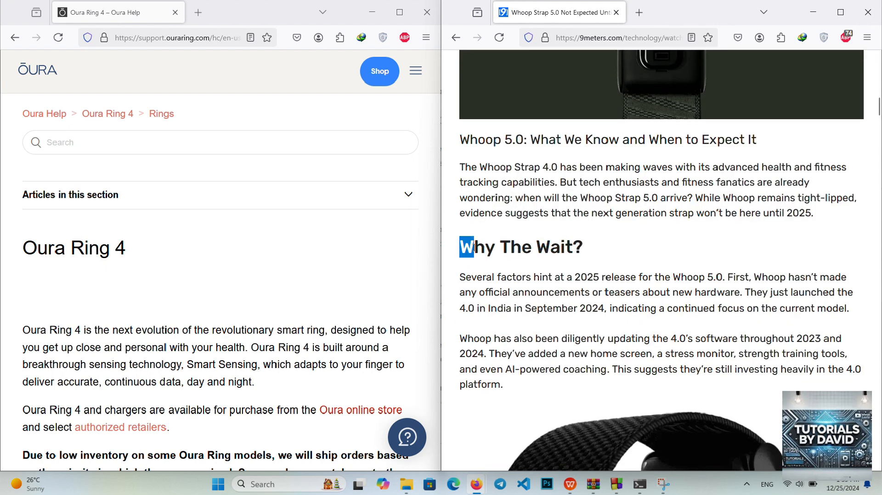
scroll(down, 3)
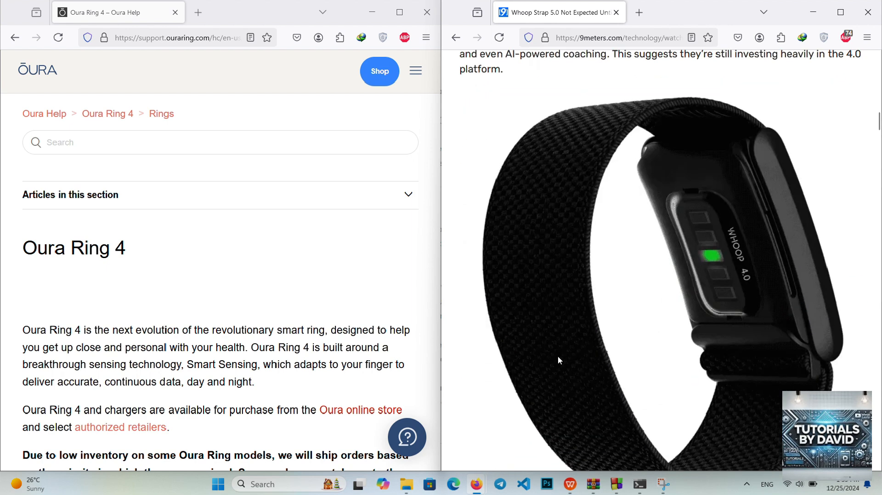
scroll(down, 3)
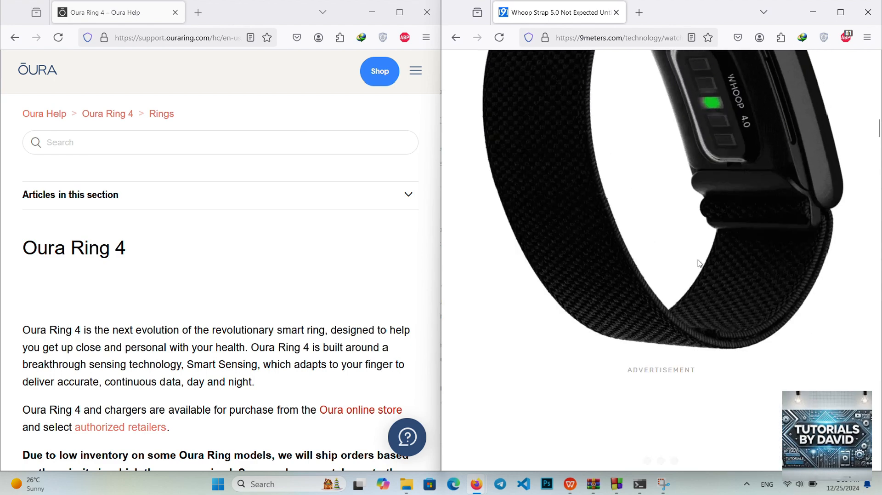
scroll(down, 3)
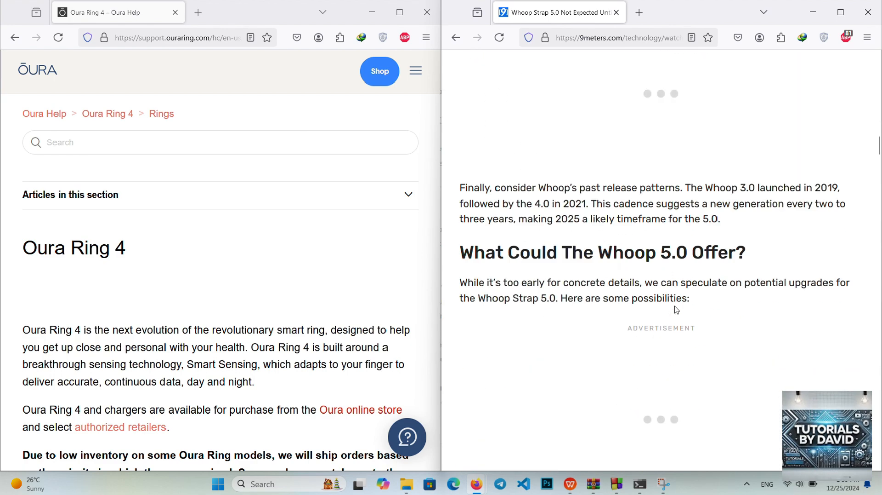
drag(460, 252, 689, 298)
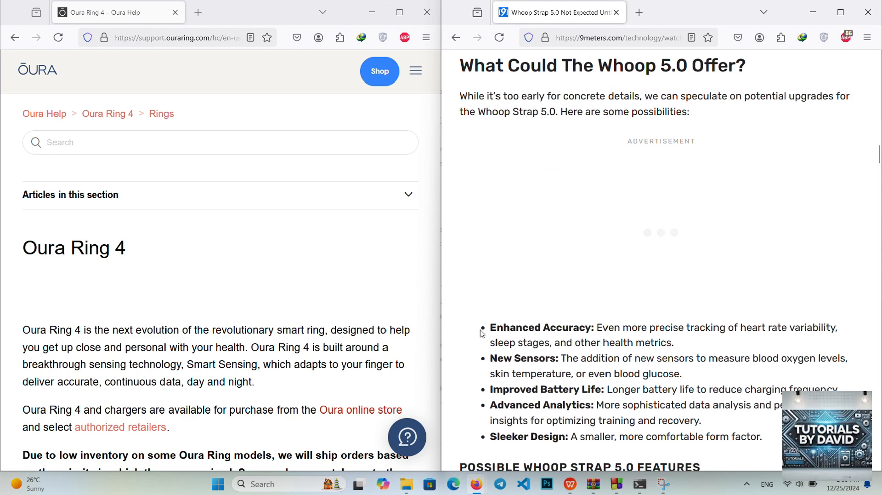
Highlight the possible Whoop 5.0 upgrades list and scroll past the features table to Key Takeaways
drag(481, 326, 573, 420)
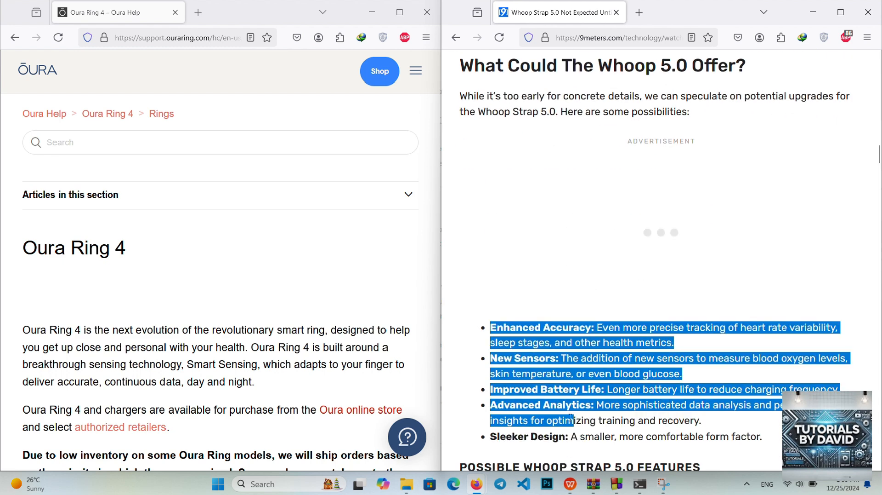
scroll(down, 3)
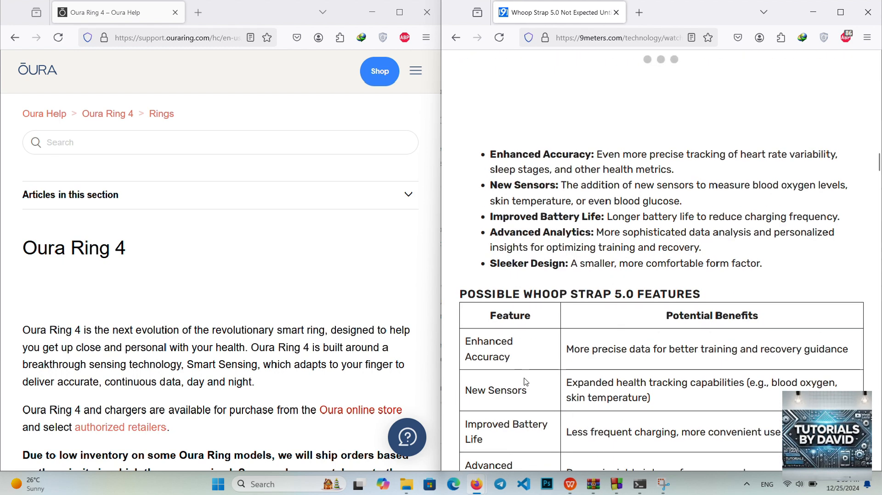
scroll(down, 3)
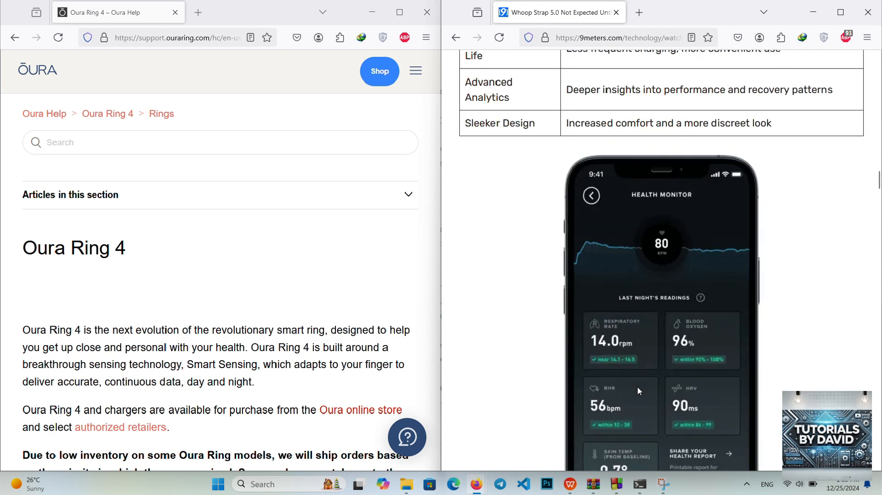
scroll(down, 3)
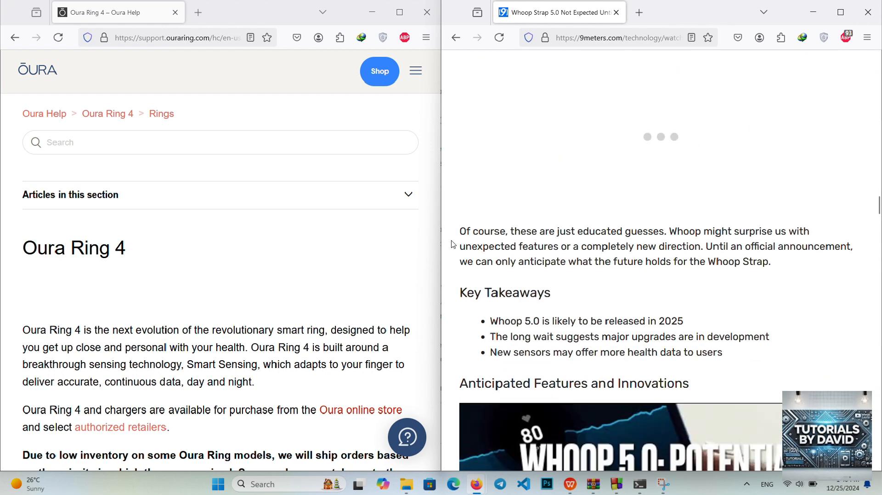
Highlight Advancements In Biometric Tracking and scroll to Comparative Analysis With Previous Models
drag(459, 231, 681, 352)
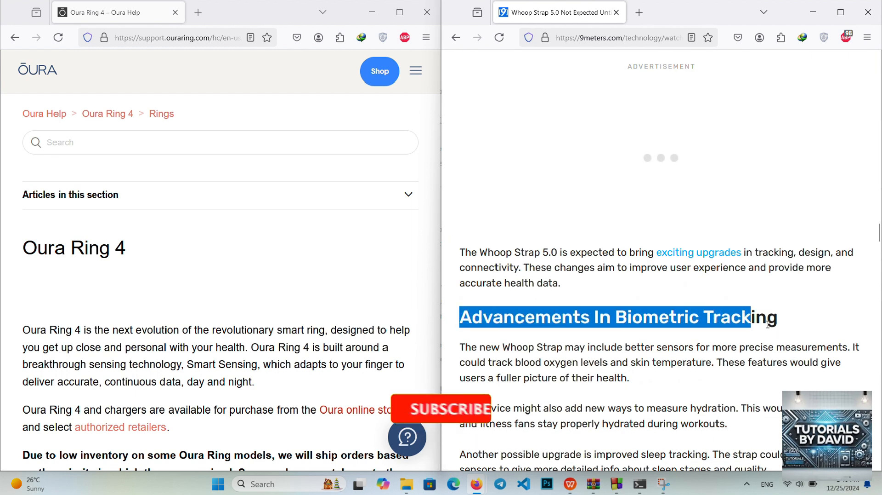
scroll(down, 3)
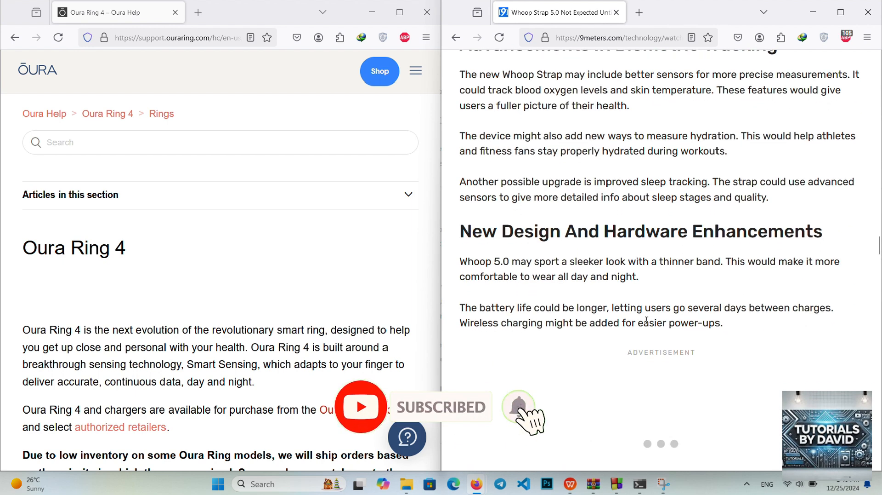
scroll(down, 3)
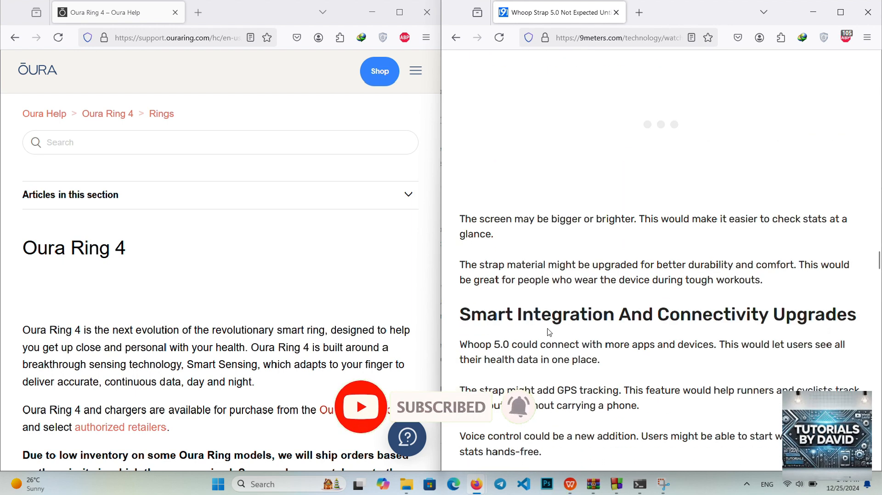
scroll(down, 3)
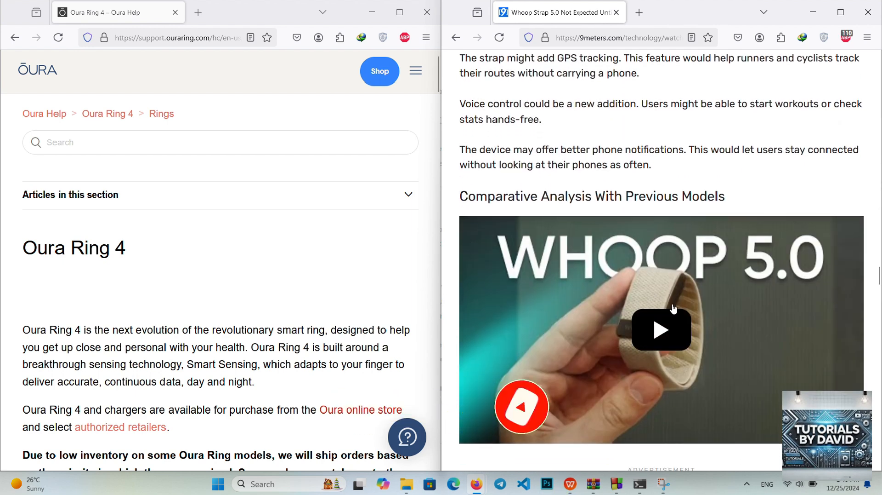